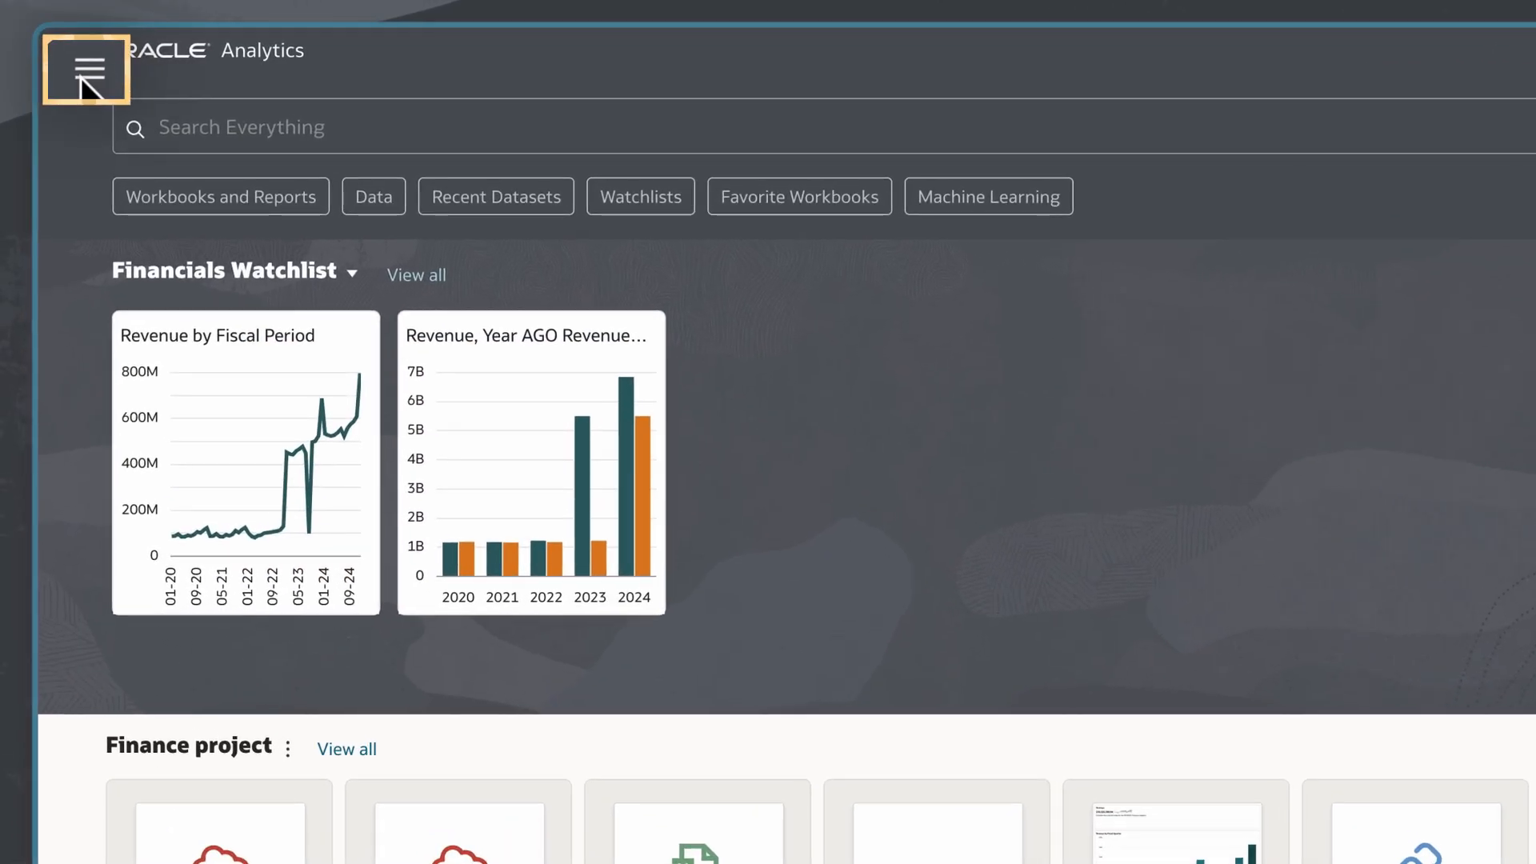
Go to the Data page and inspect the Products dataset
click(86, 70)
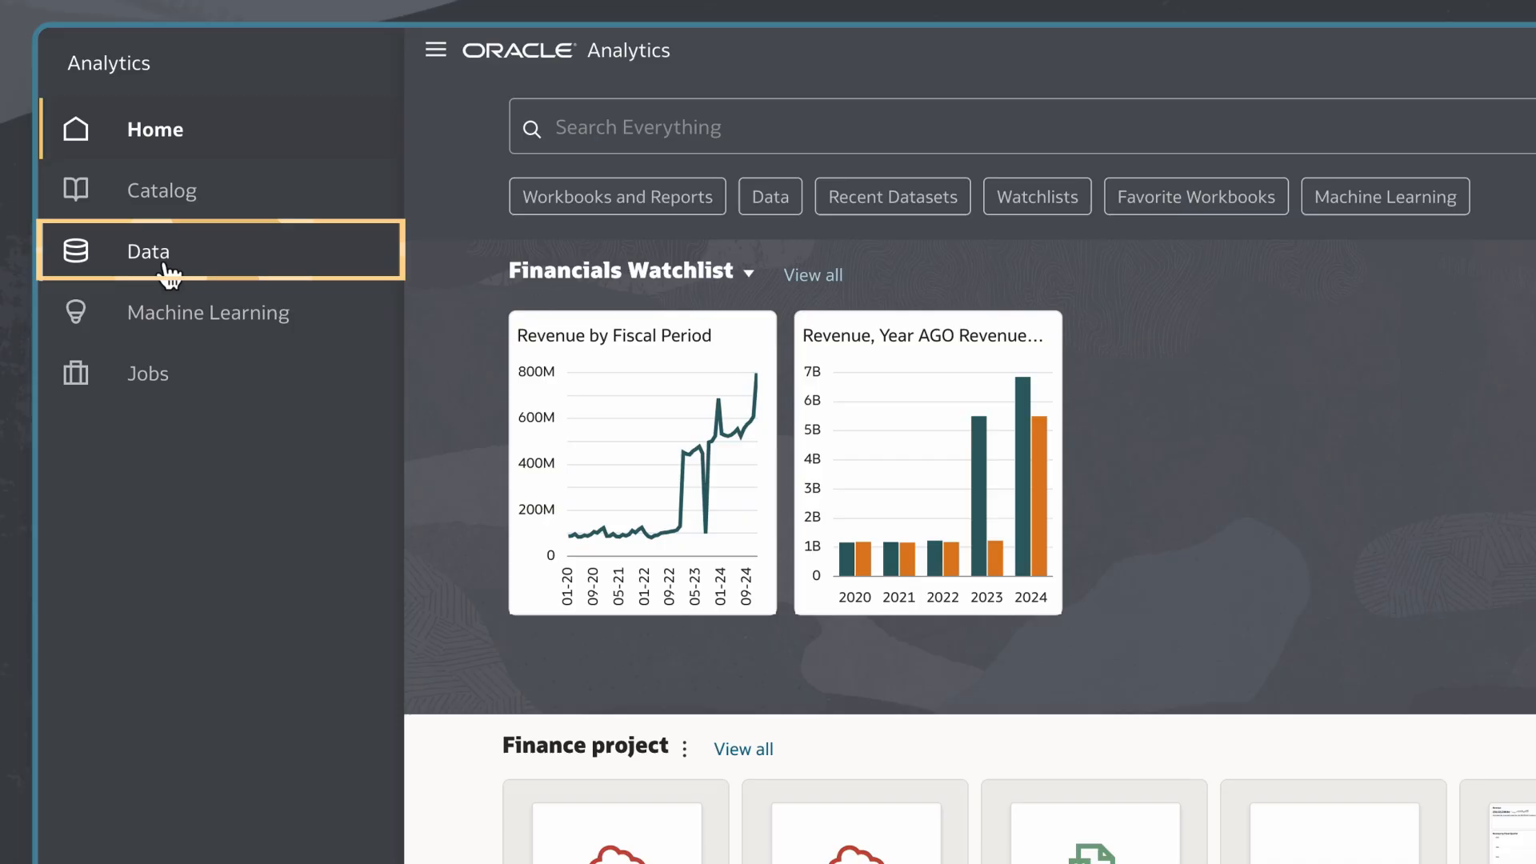
click(148, 251)
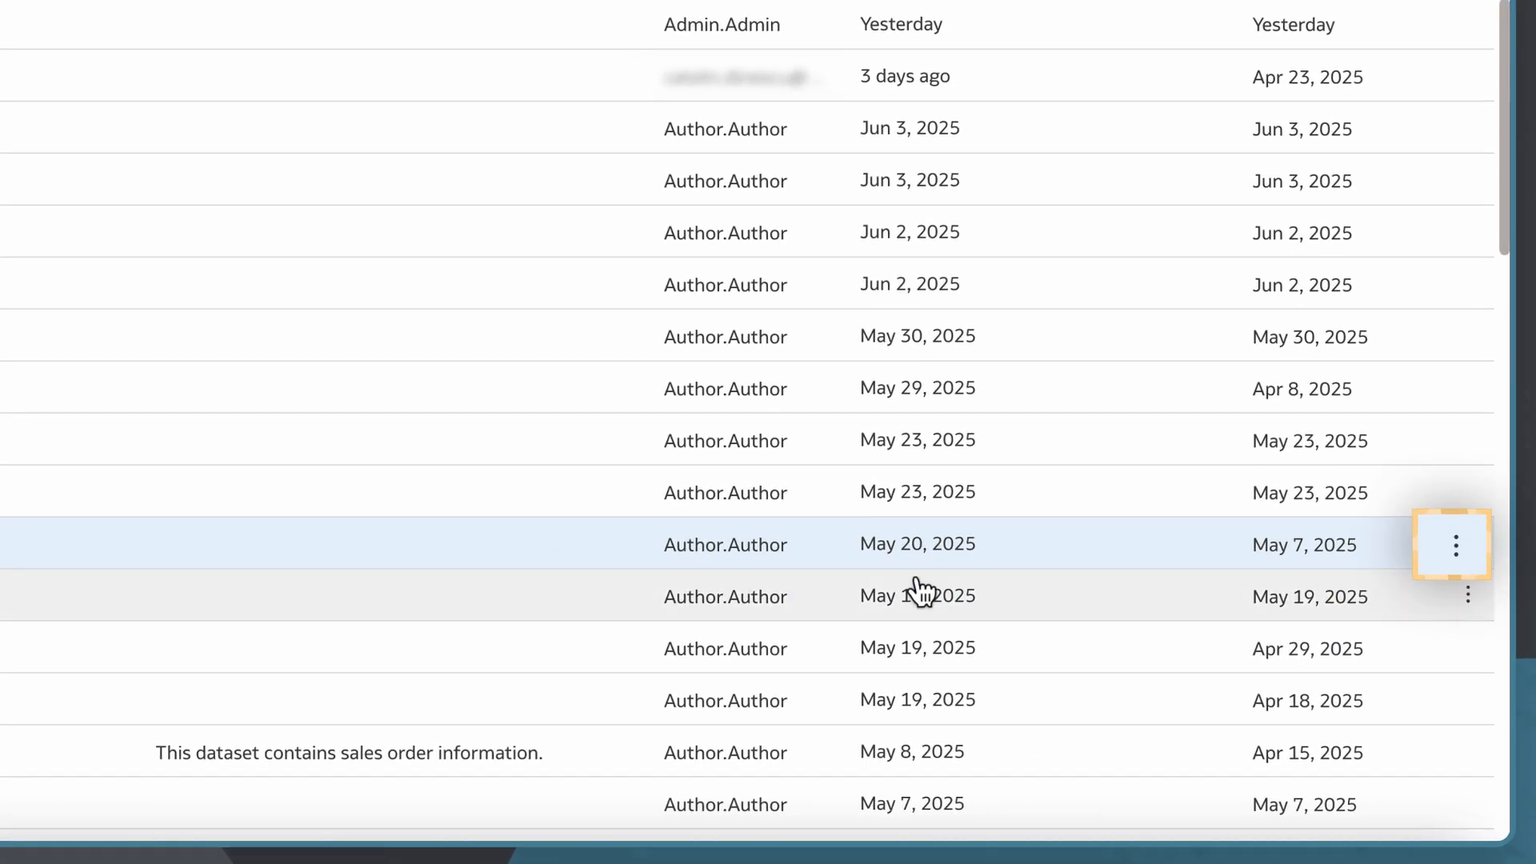
mouse_move(1467, 545)
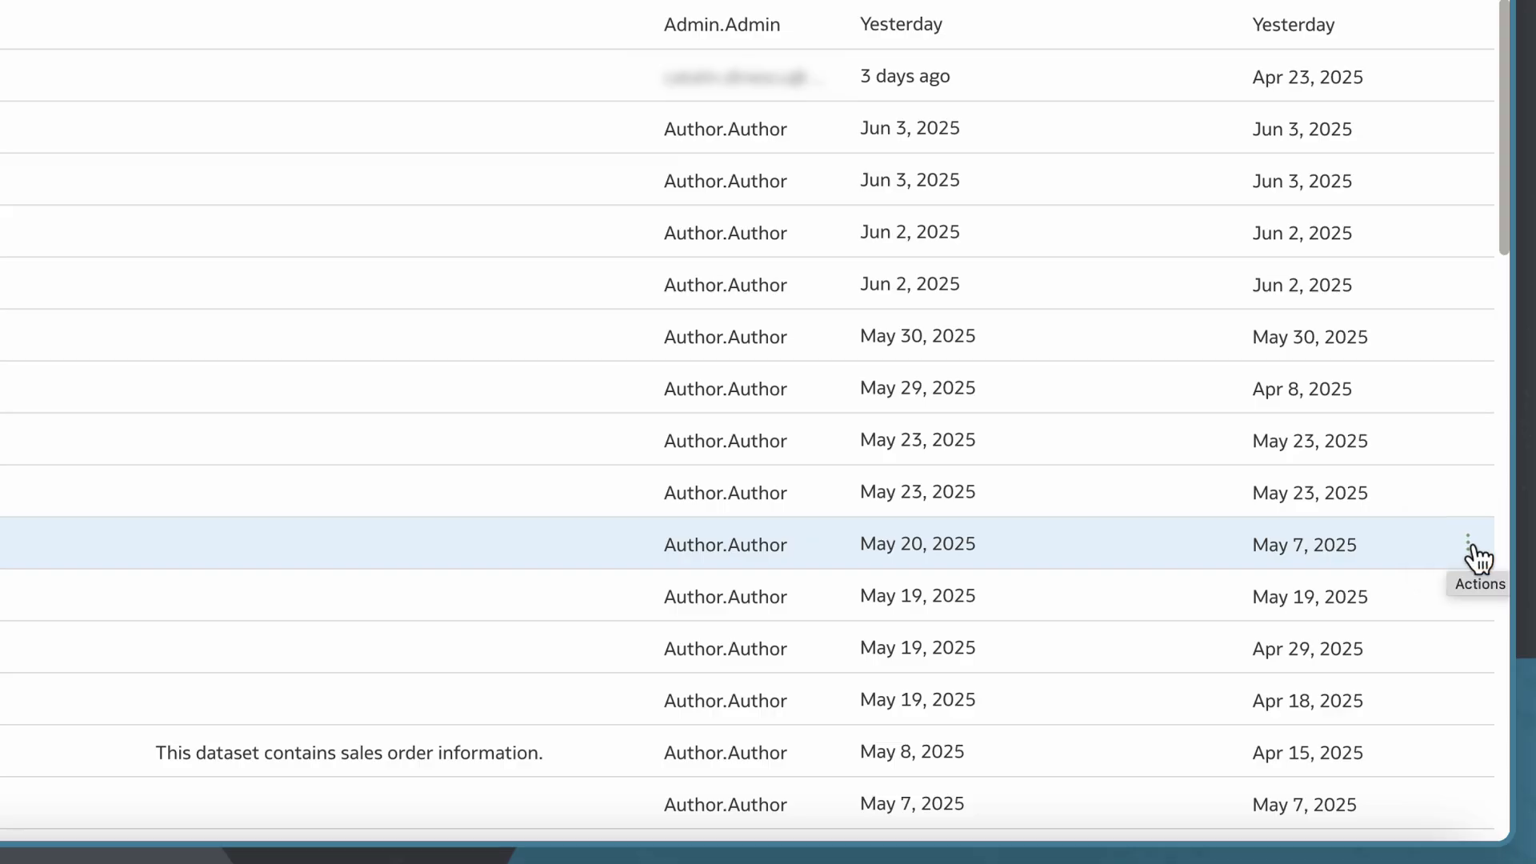
click(1474, 544)
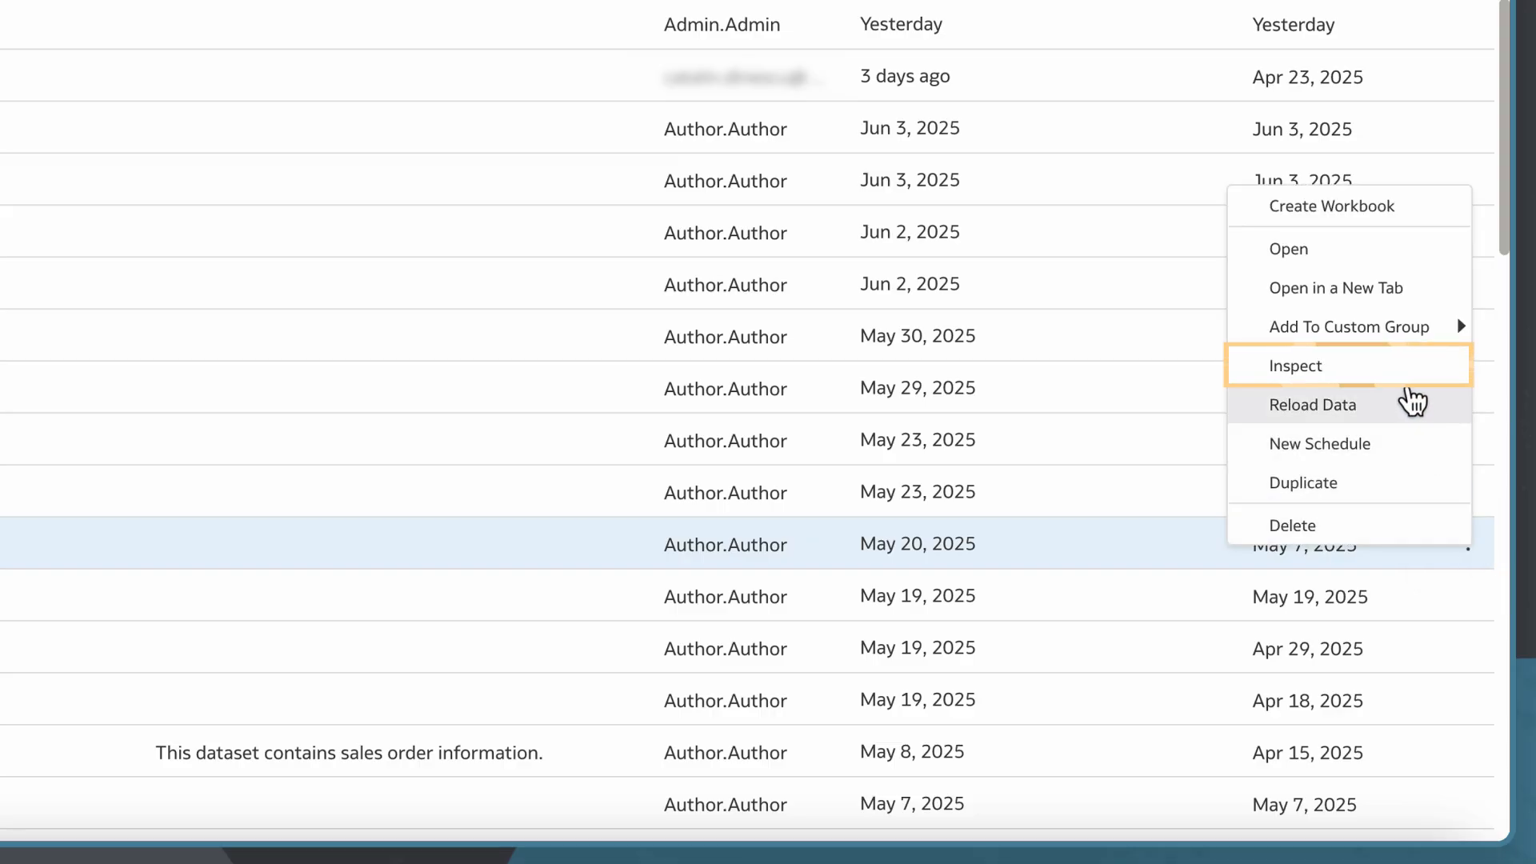
click(1296, 366)
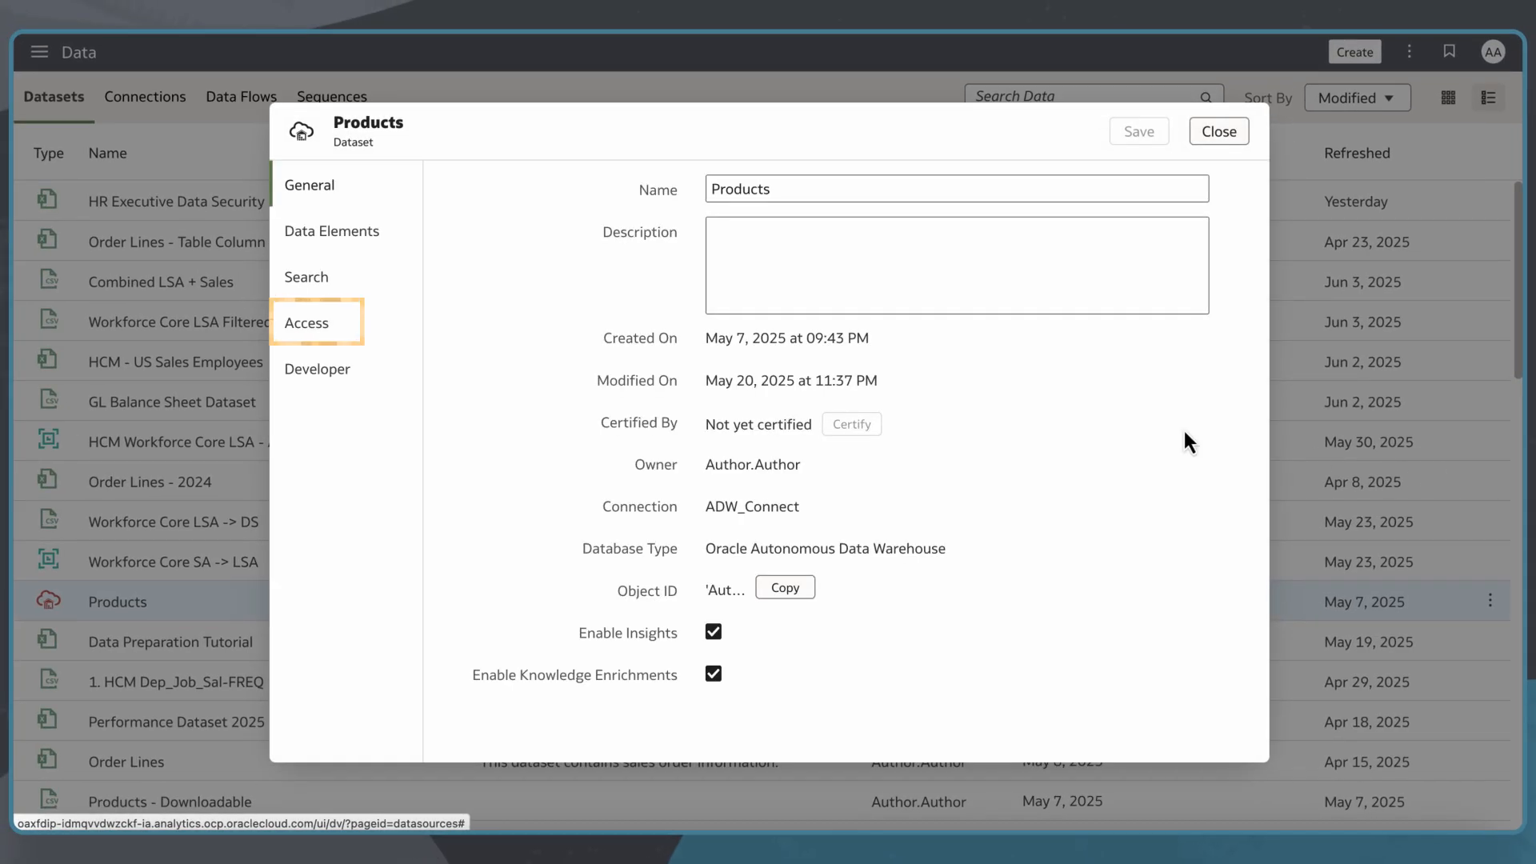
In the Access tab, add user Annie and the Consumer role to Products
click(307, 322)
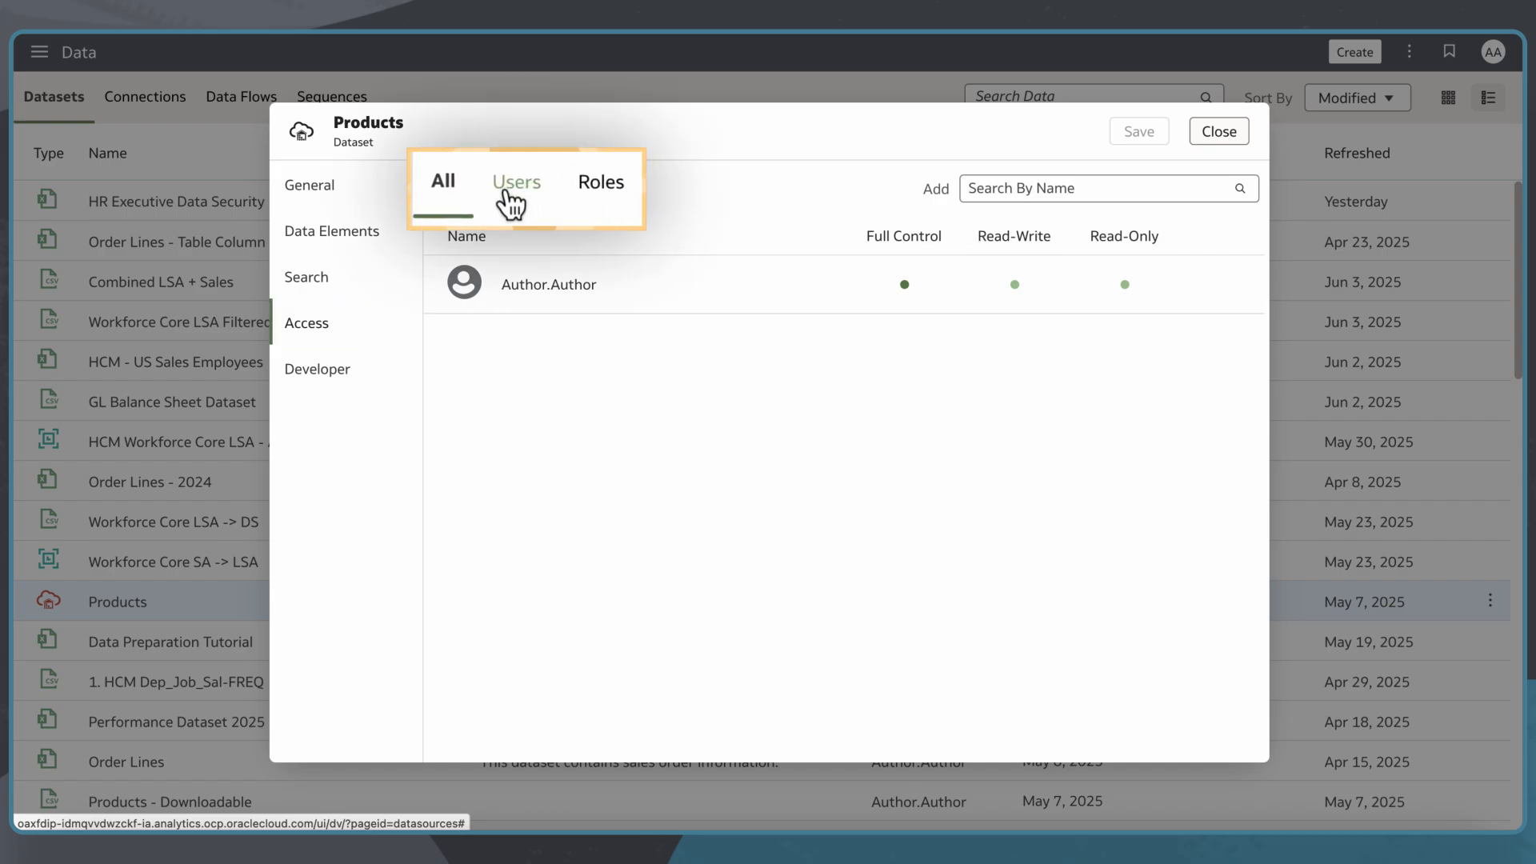
click(515, 182)
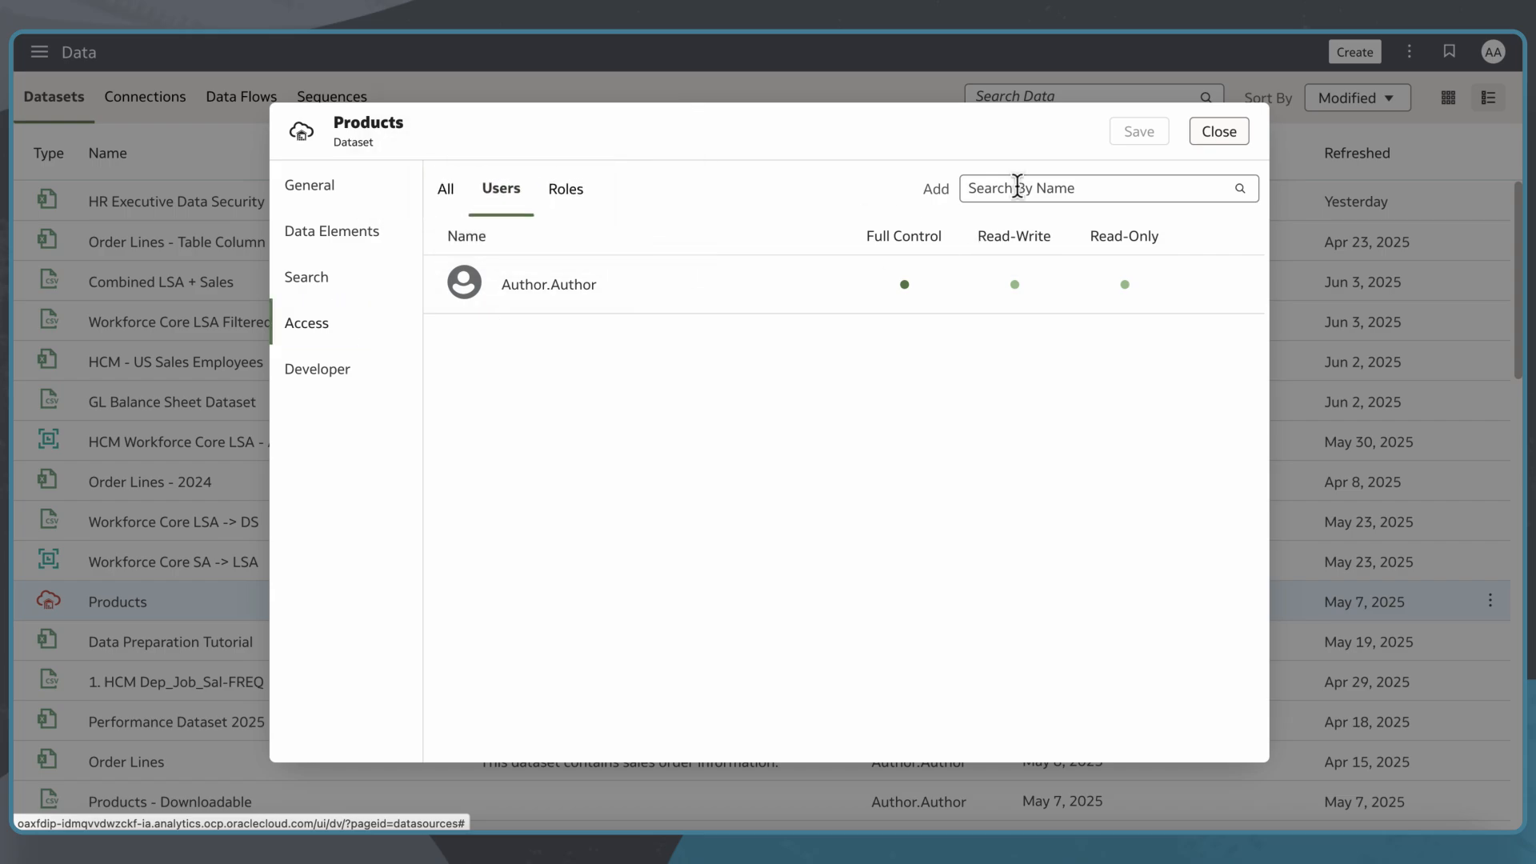
text(Ann)
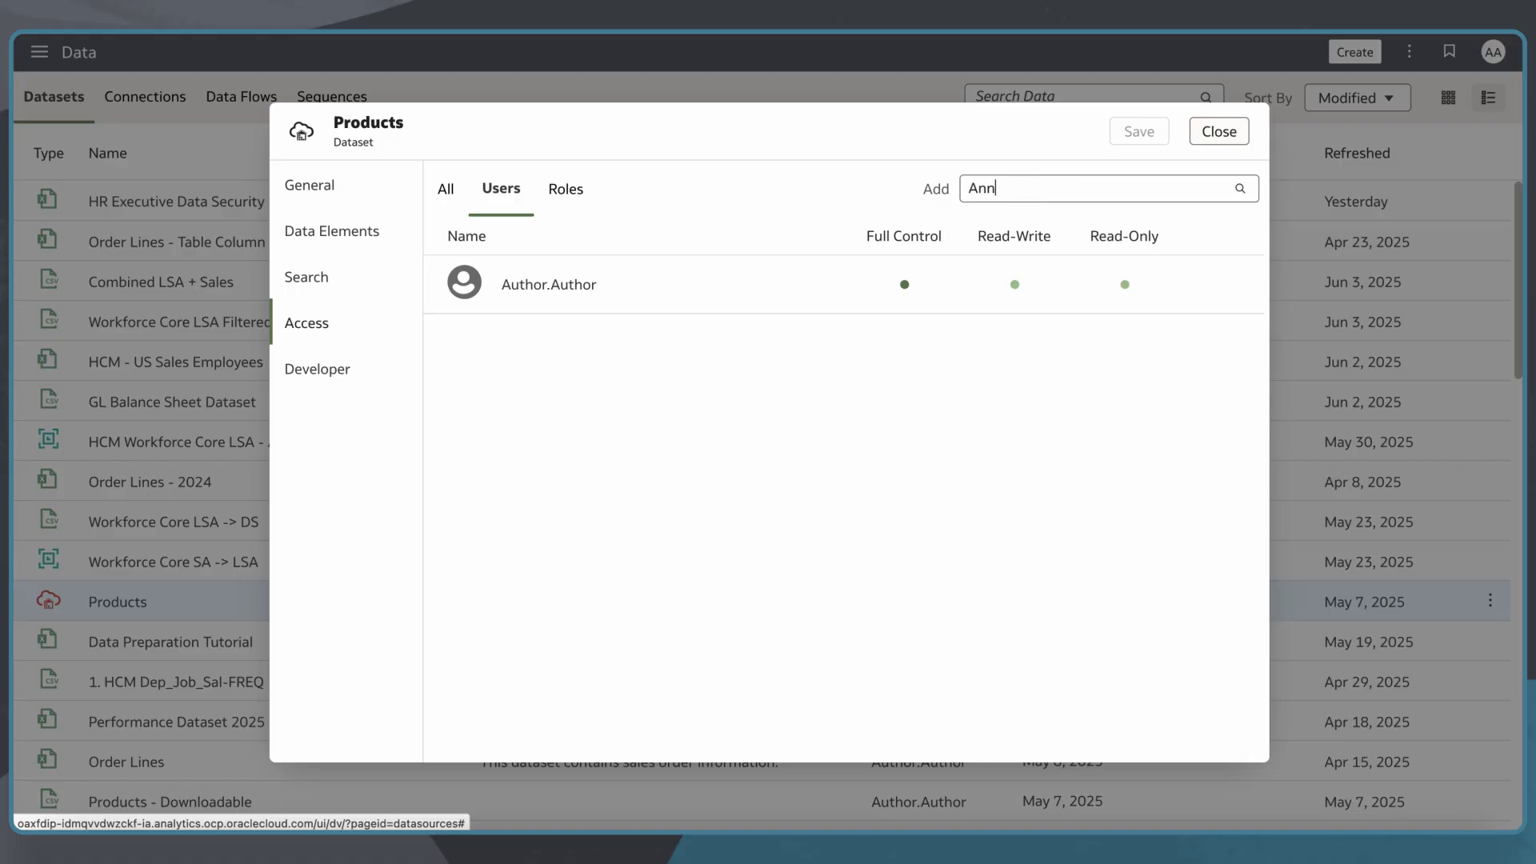
text(ie)
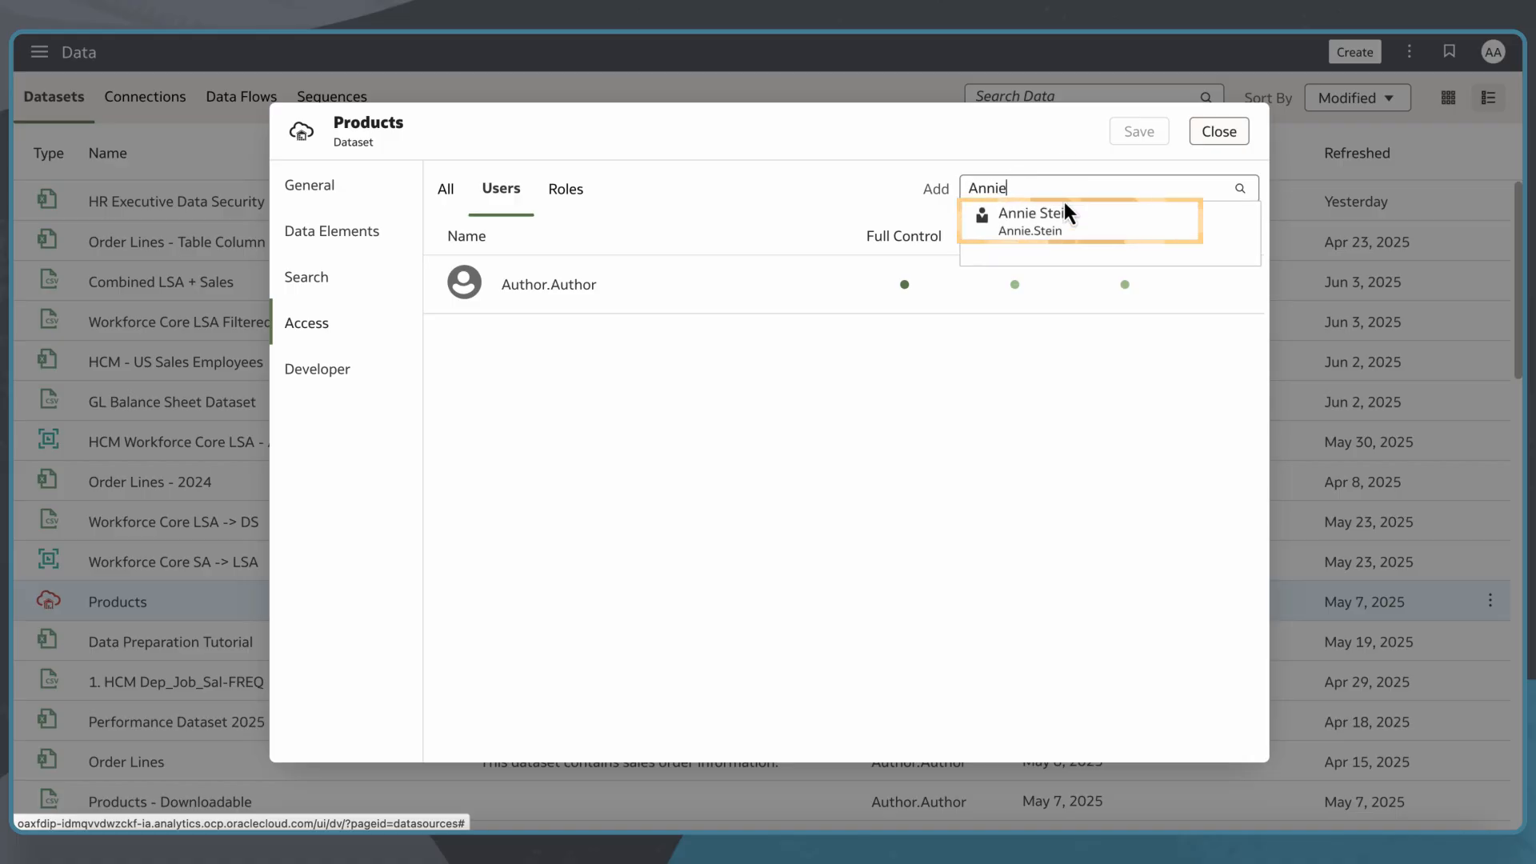
click(1034, 214)
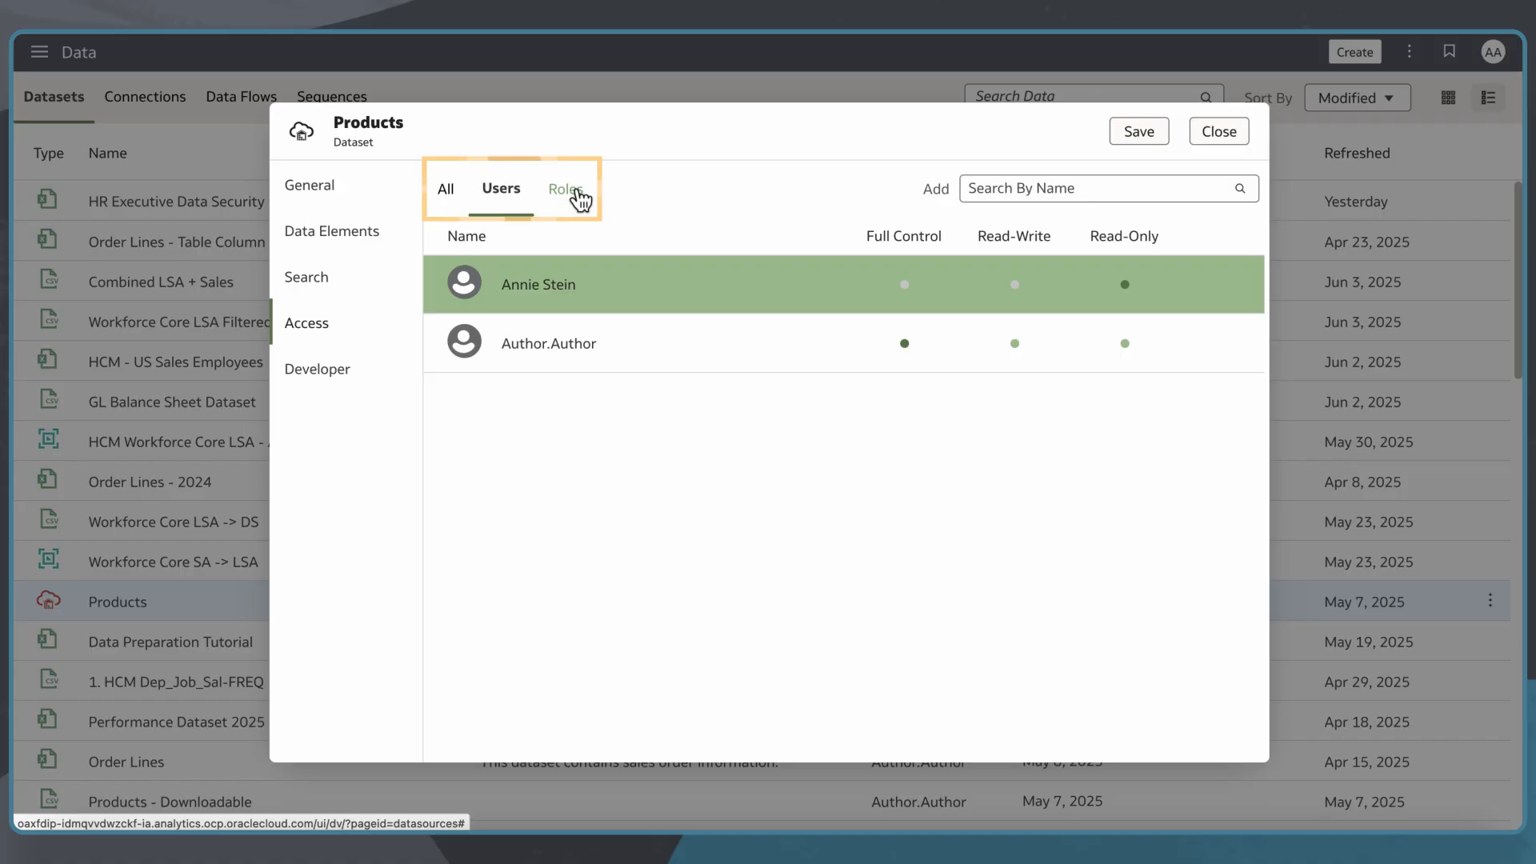
click(564, 189)
text(Consumer)
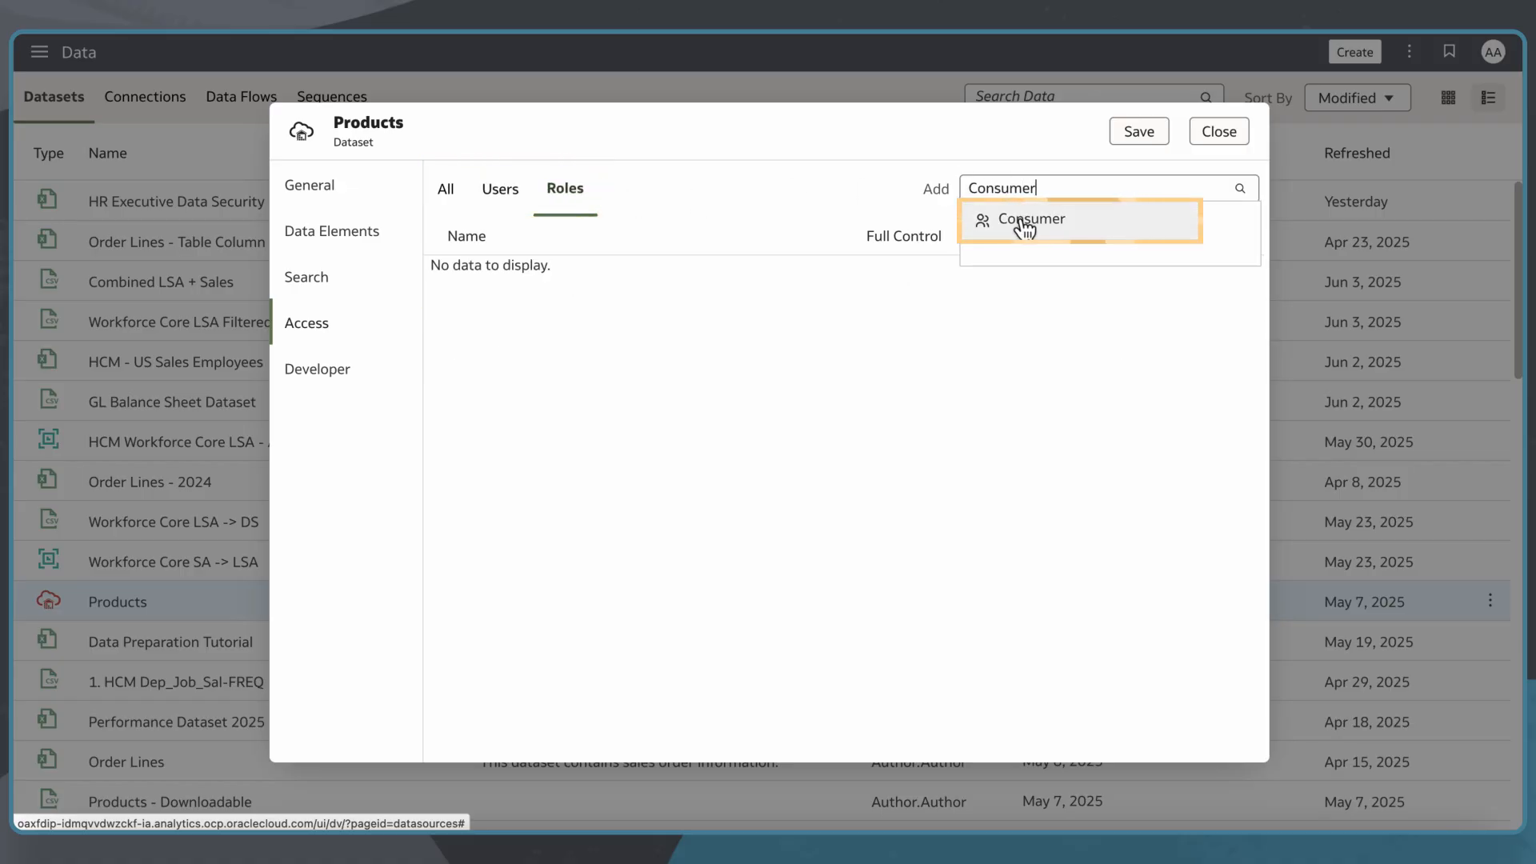
click(1030, 218)
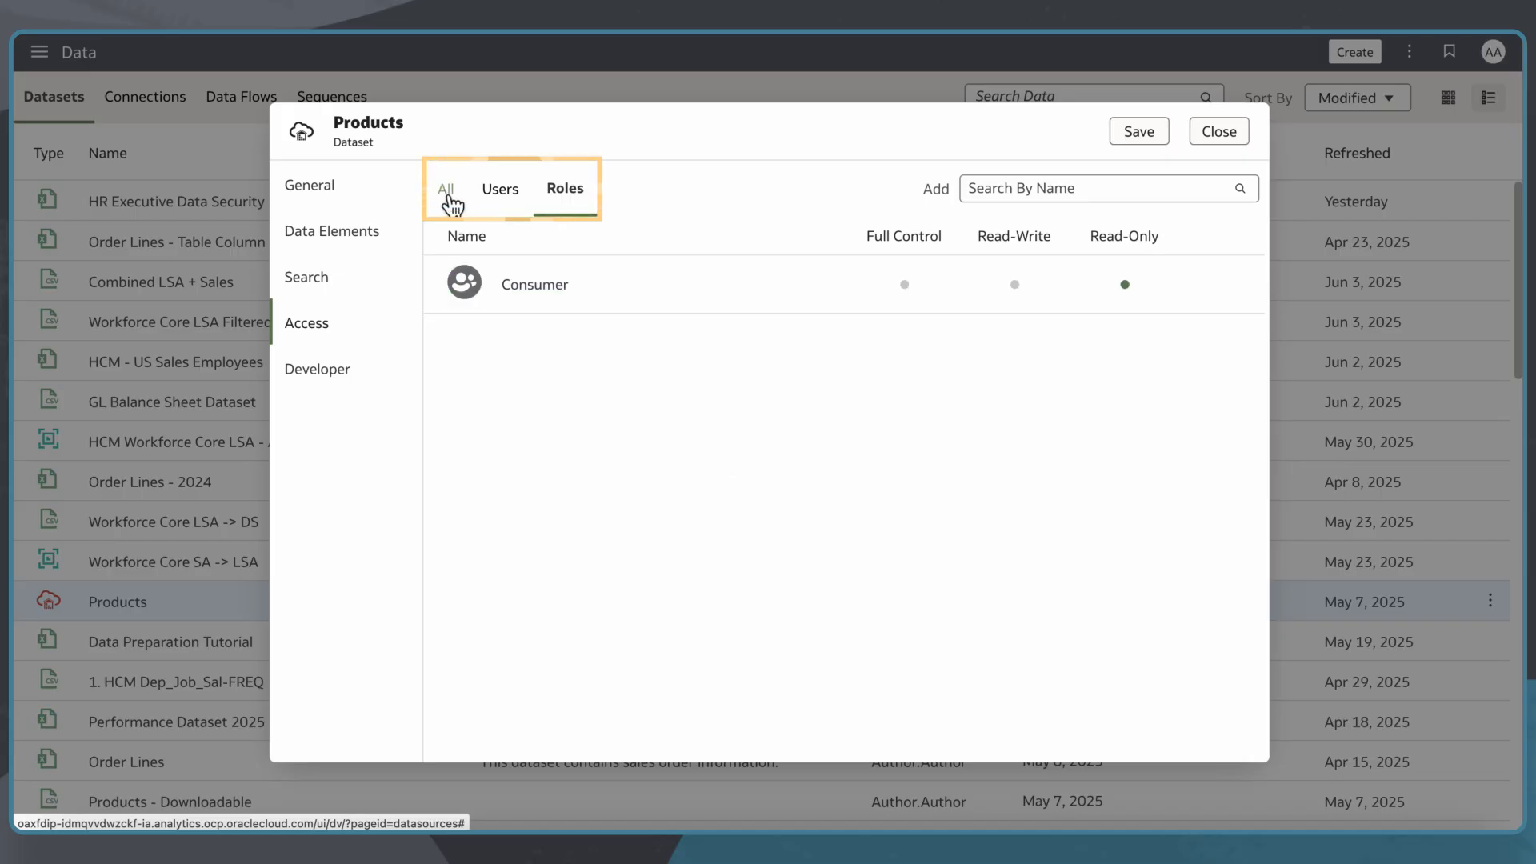
click(445, 188)
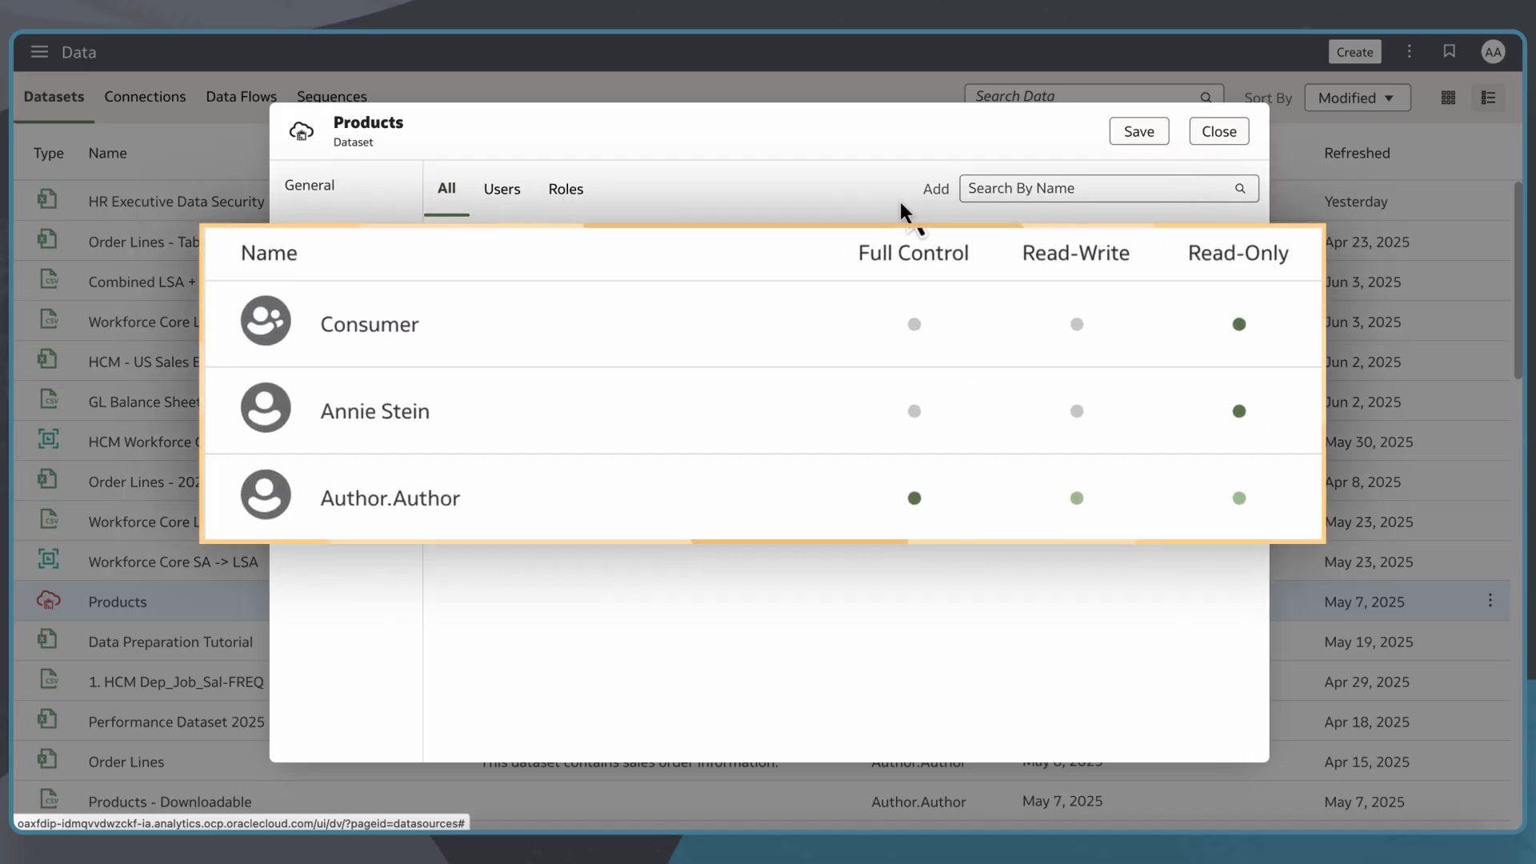
mouse_move(1113, 279)
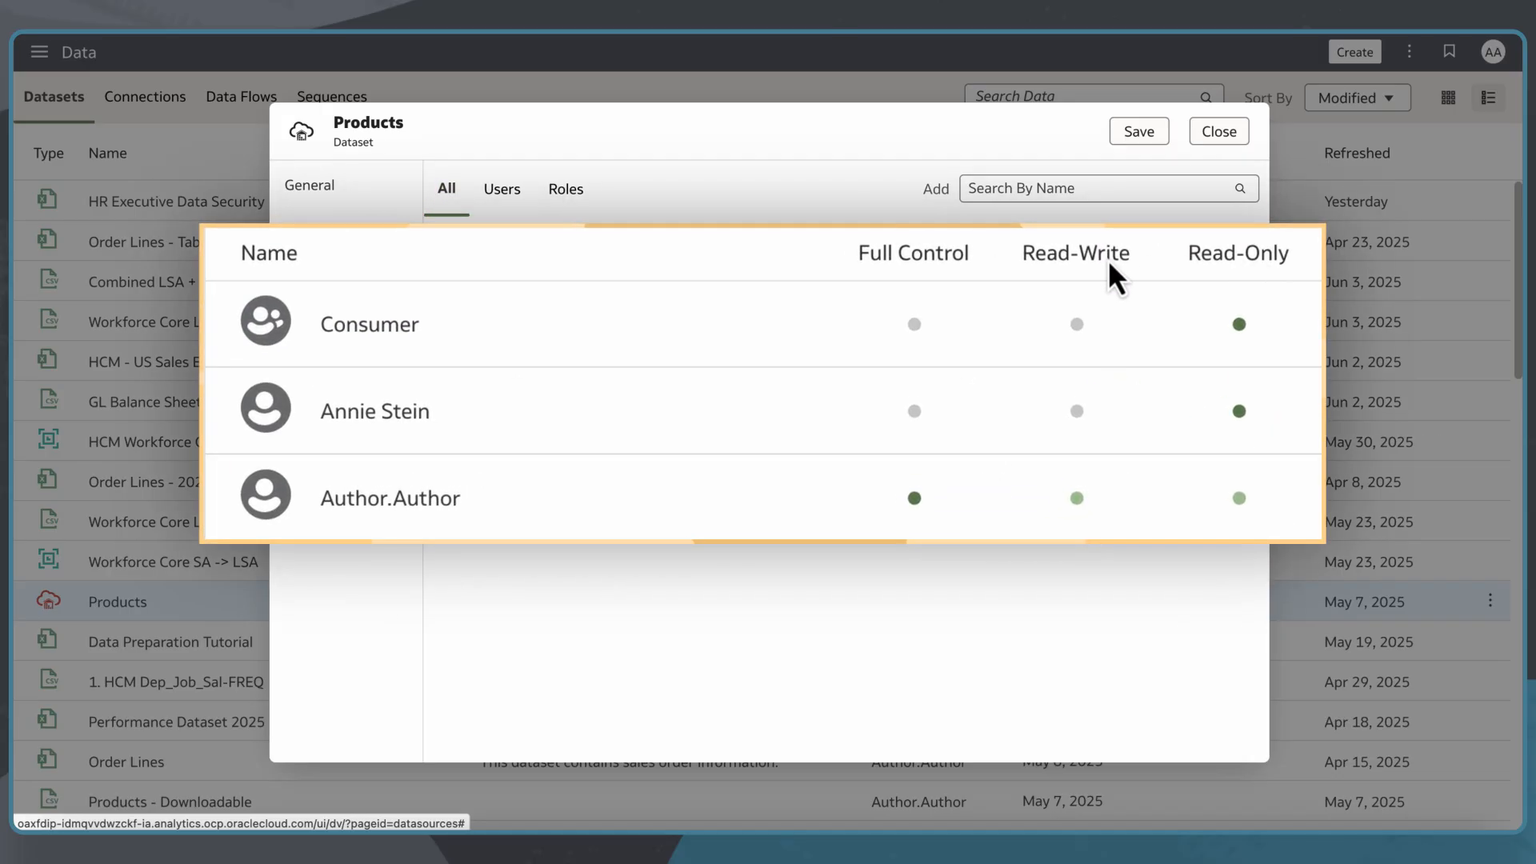
mouse_move(946, 282)
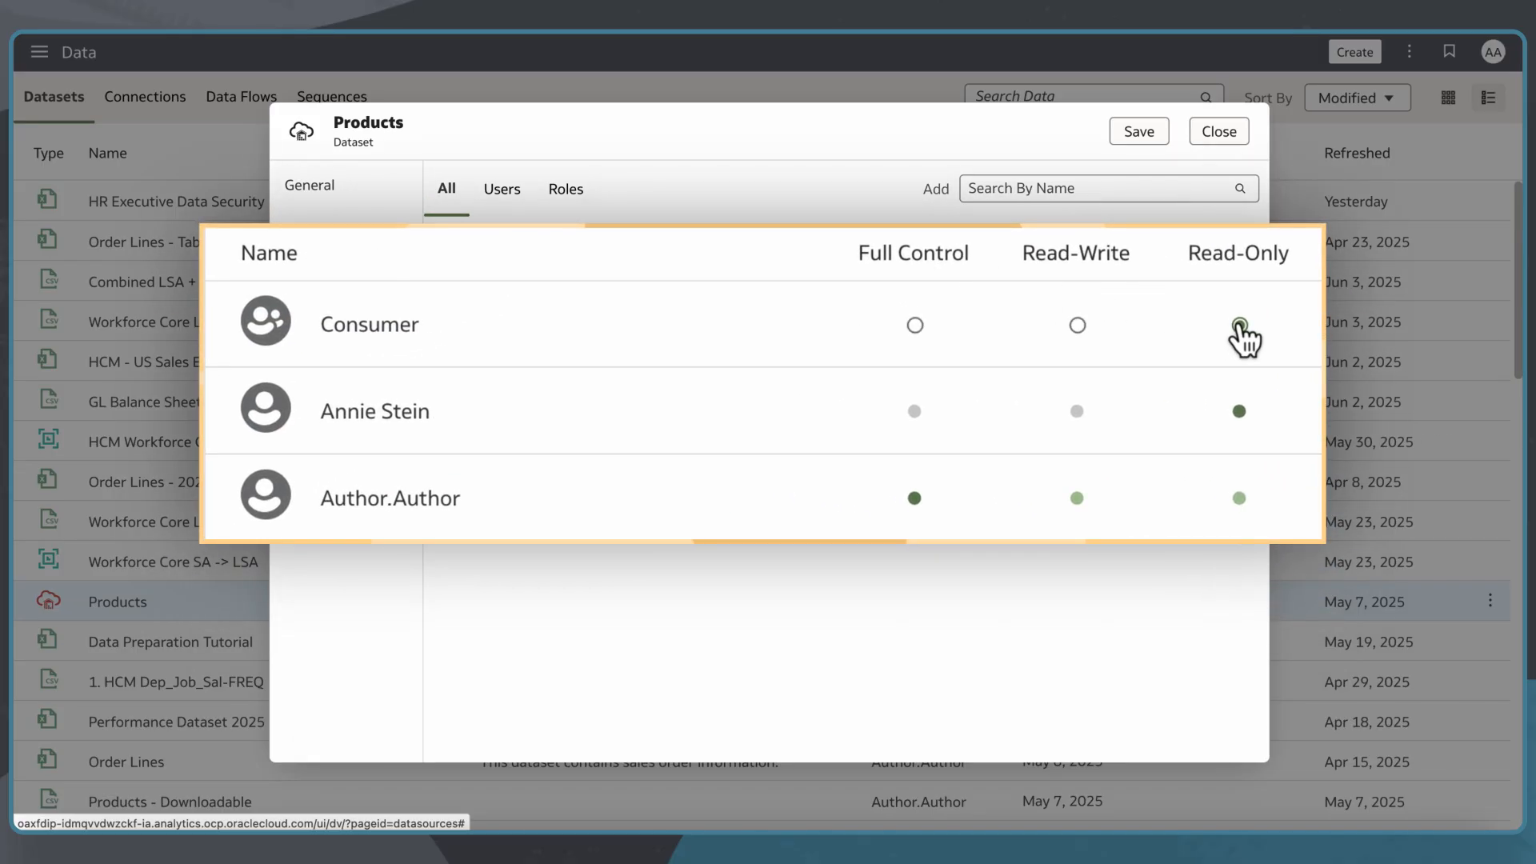
click(1237, 324)
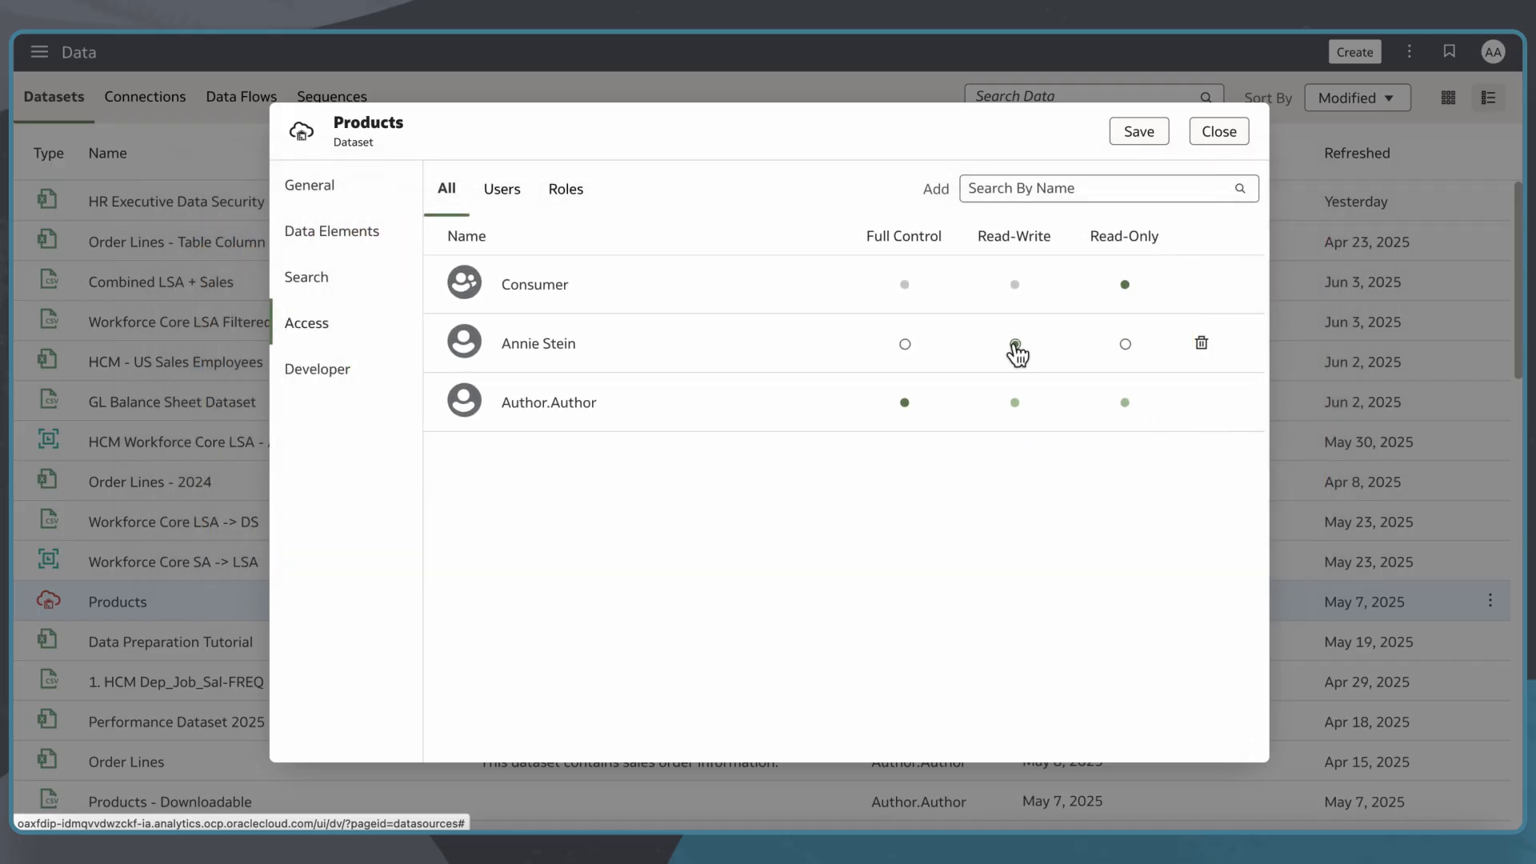
click(1014, 344)
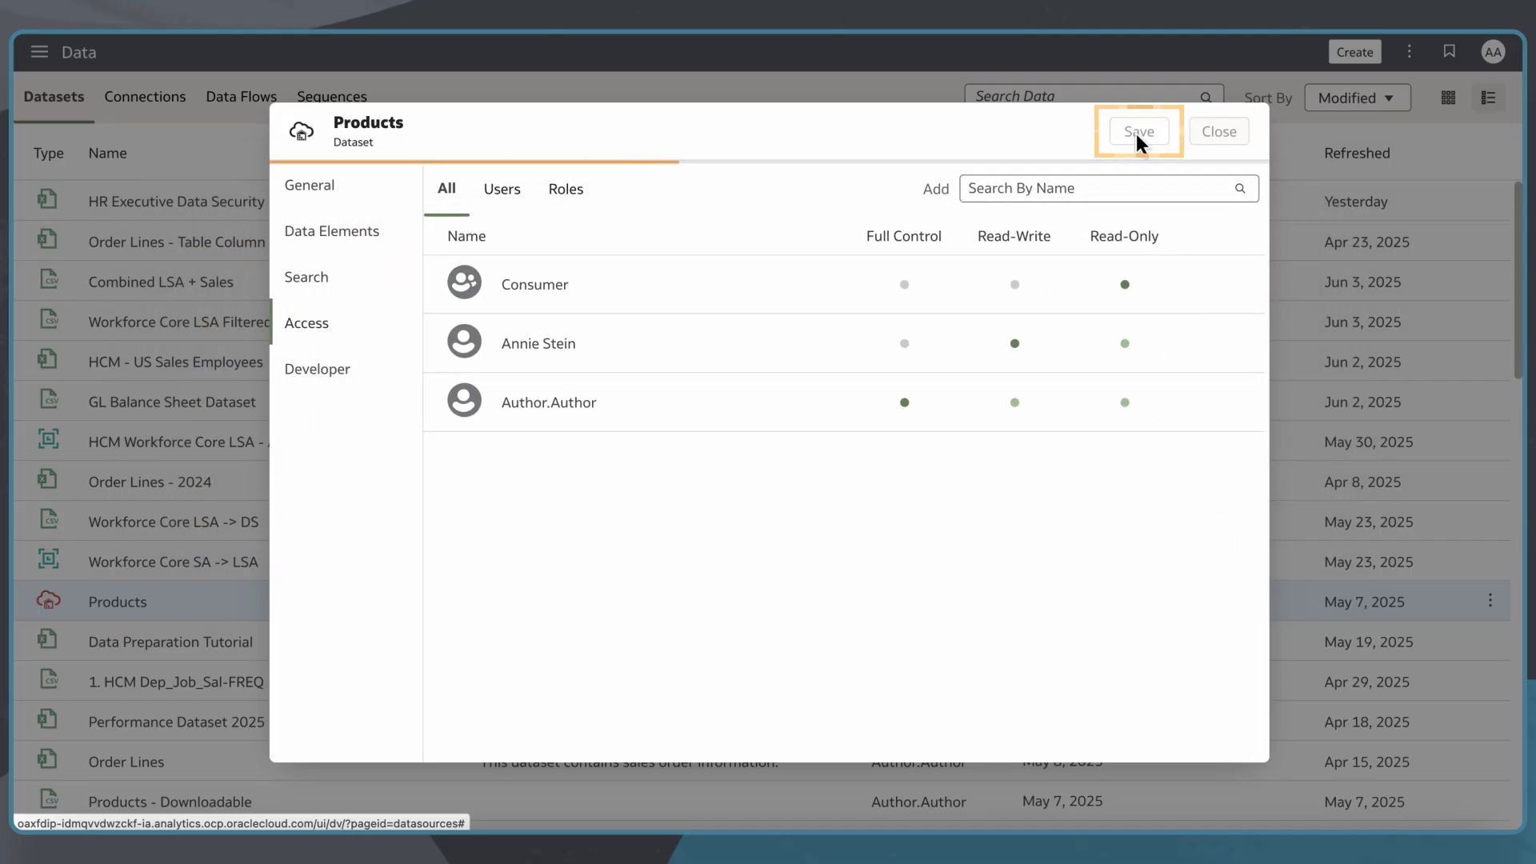
Save the Products access changes and close the details dialog
click(1138, 131)
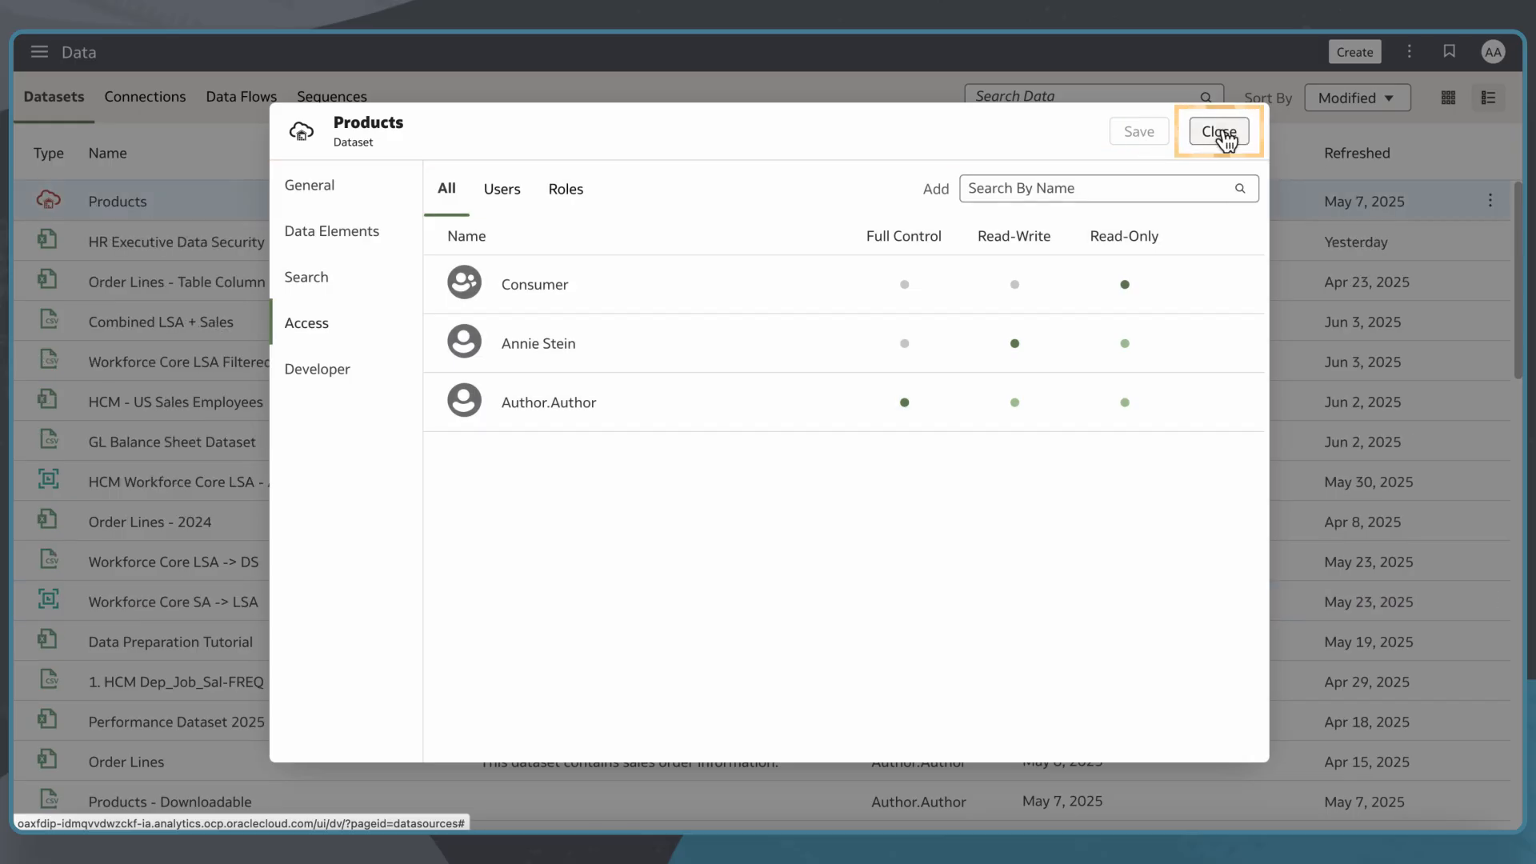
click(1218, 130)
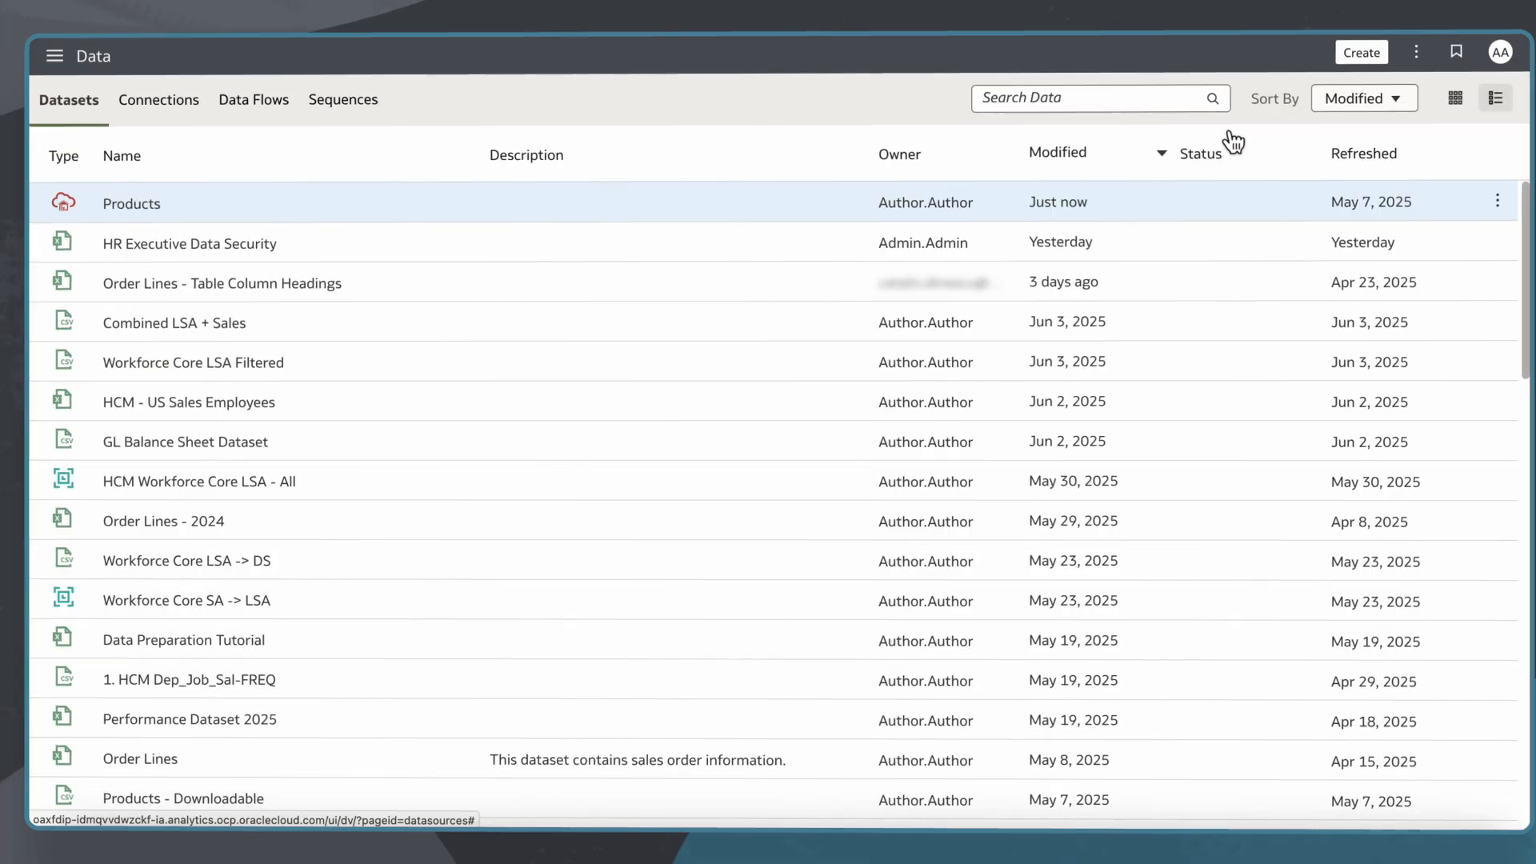